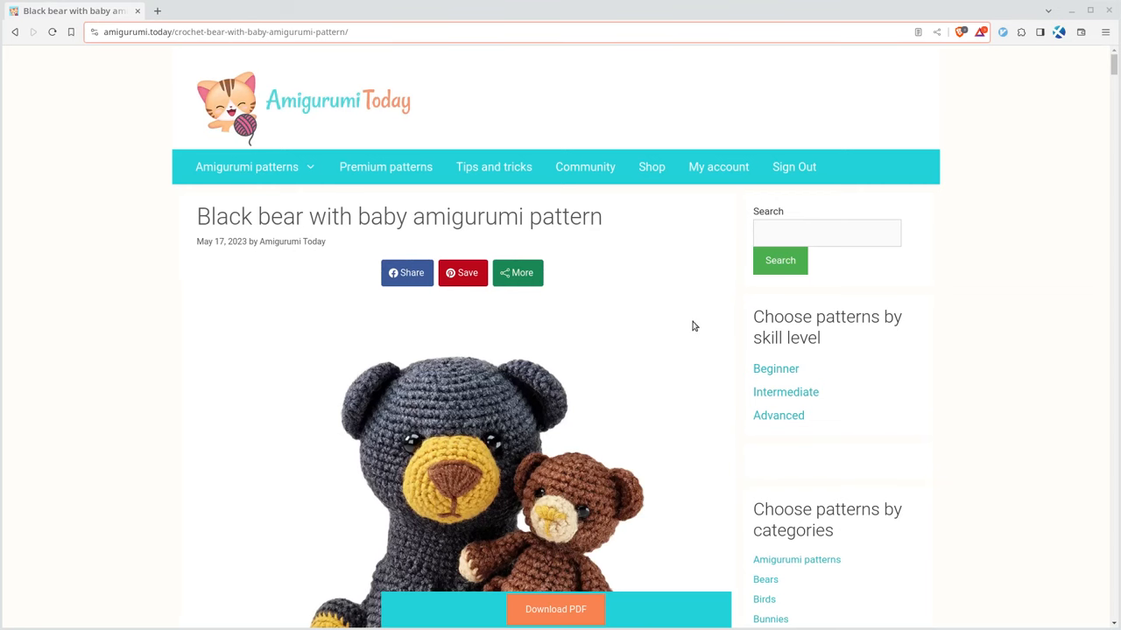
# - Scroll down the bear pattern page to the hind-leg instructions and leg photo
pyautogui.scroll(-3)
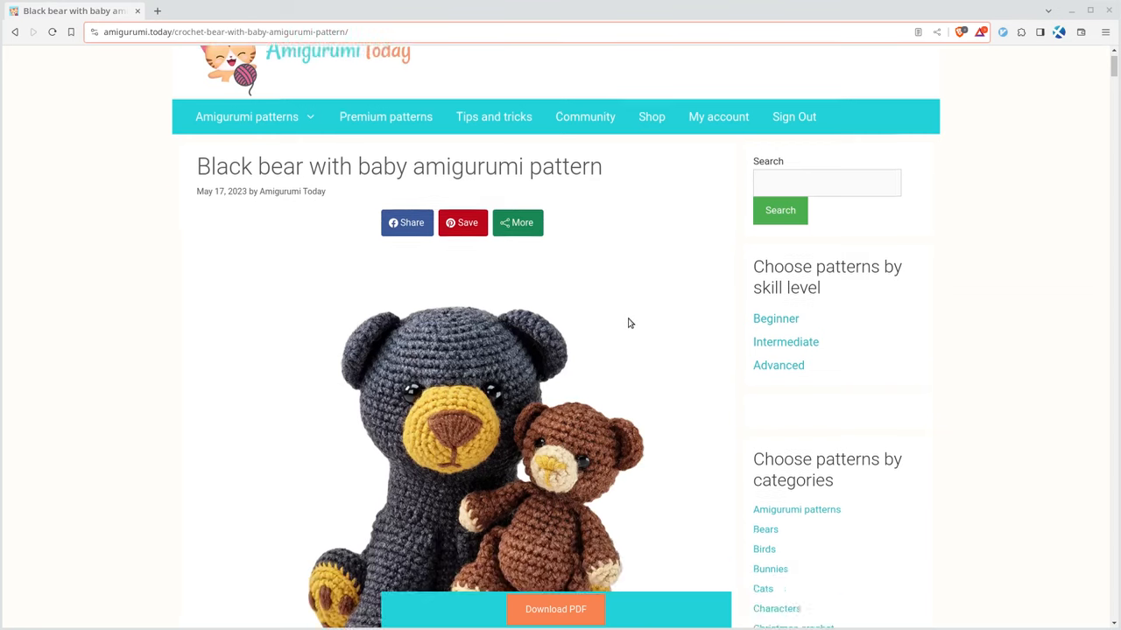
pyautogui.scroll(-3)
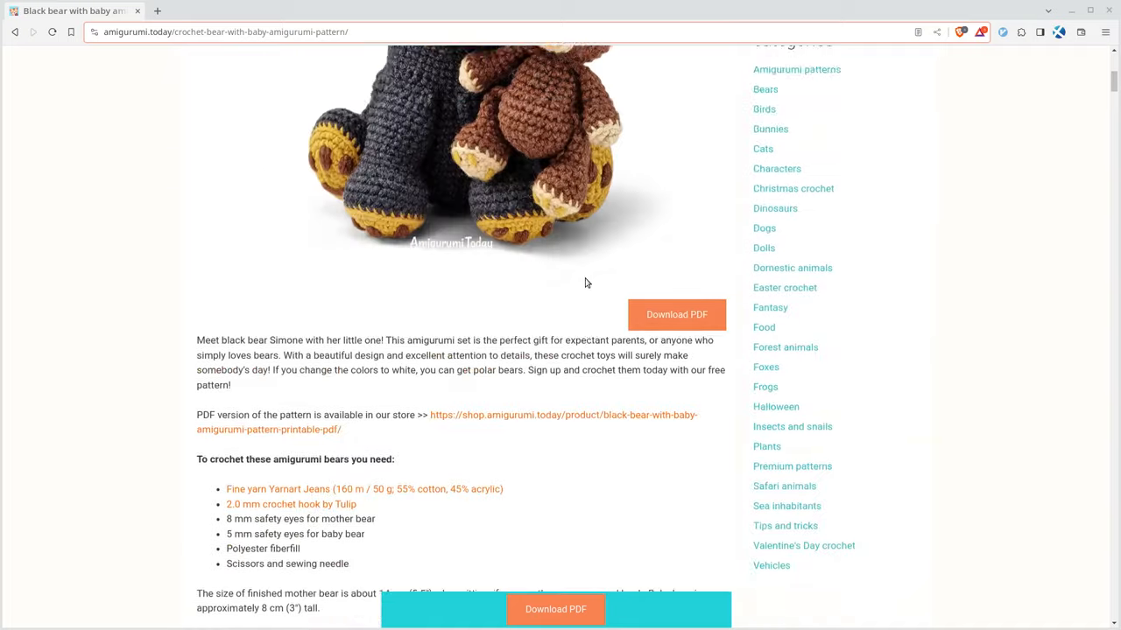
pyautogui.scroll(-3)
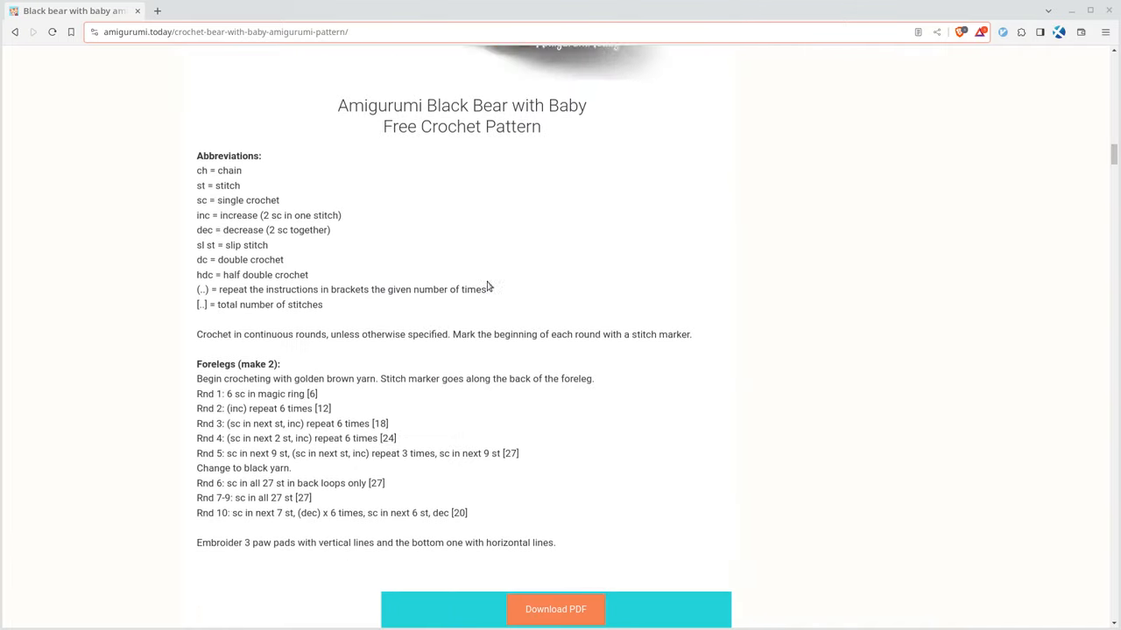
pyautogui.scroll(3)
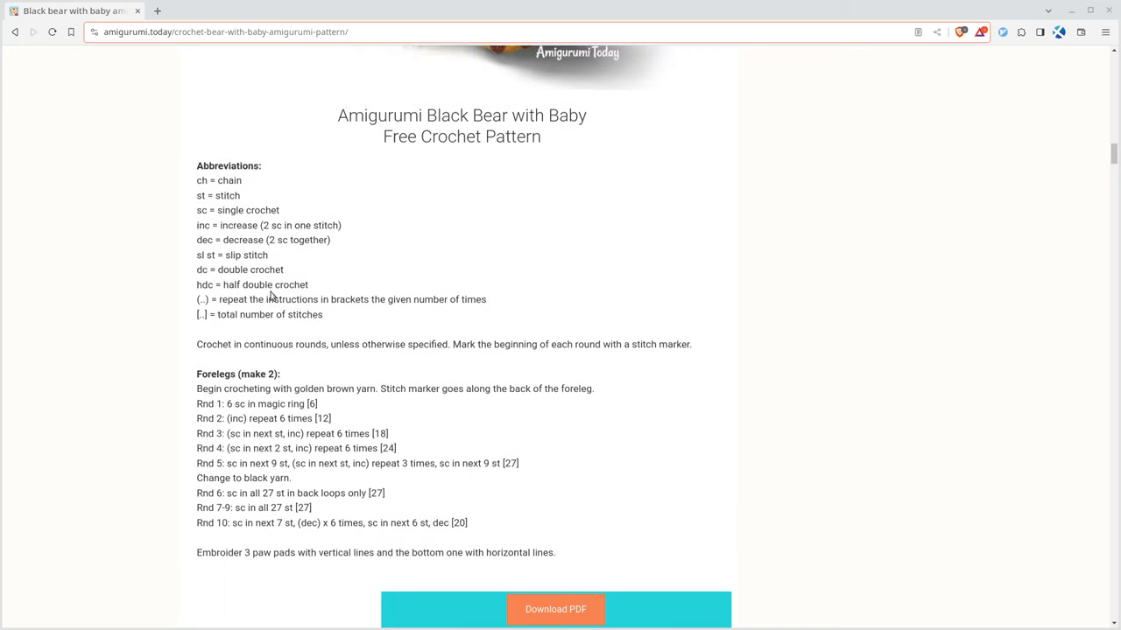
pyautogui.scroll(-3)
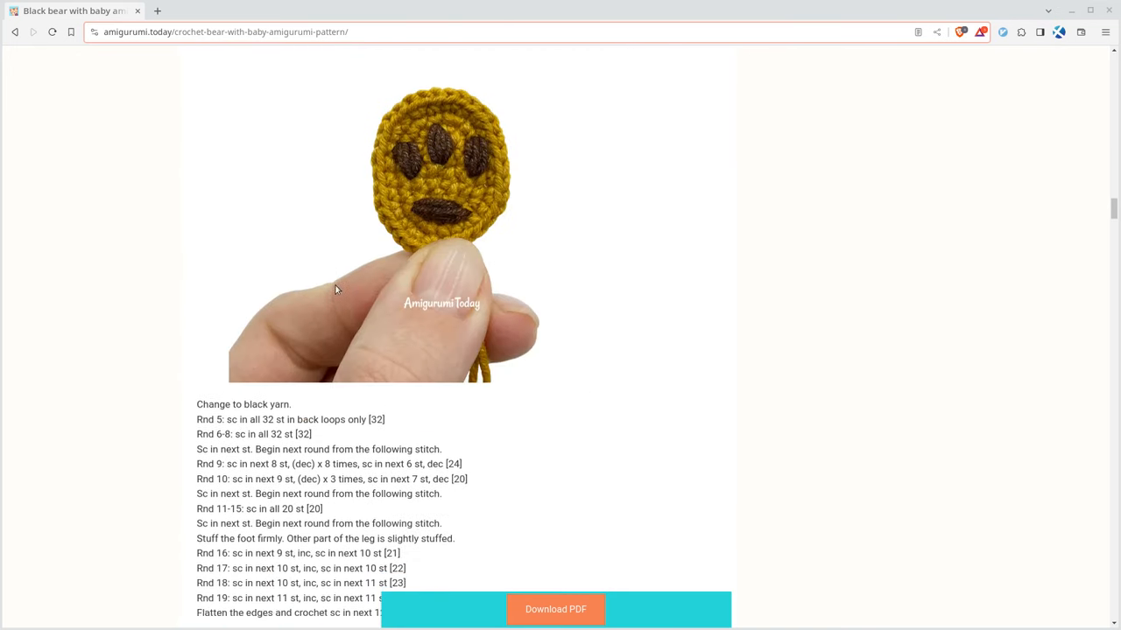
pyautogui.scroll(-3)
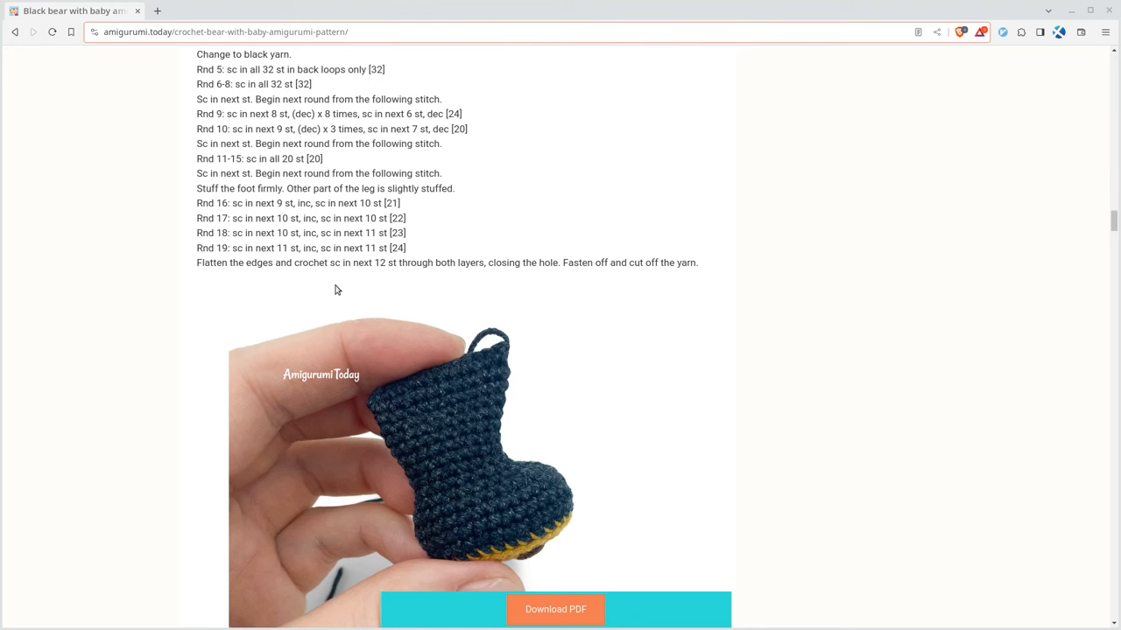
pyautogui.moveTo(394, 264)
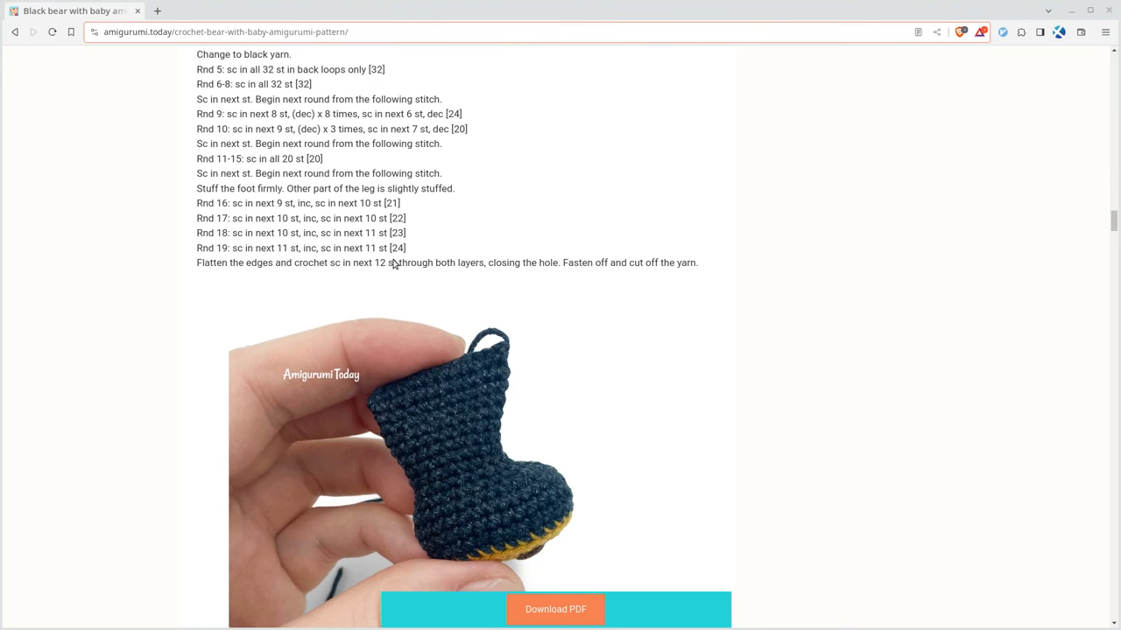
pyautogui.moveTo(555, 610)
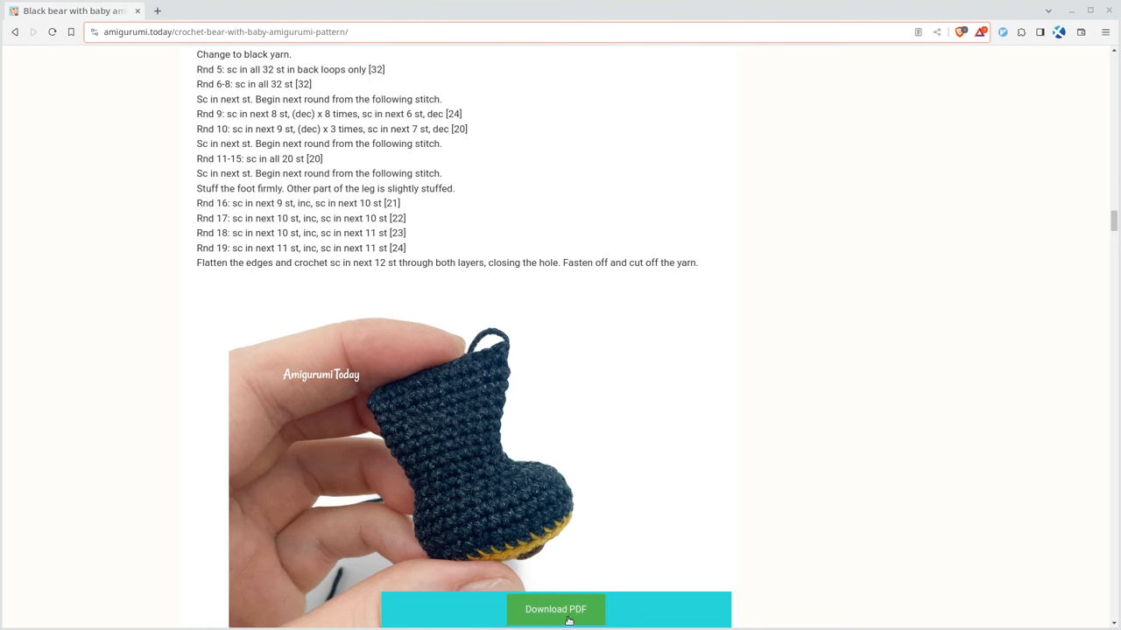
pyautogui.scroll(-3)
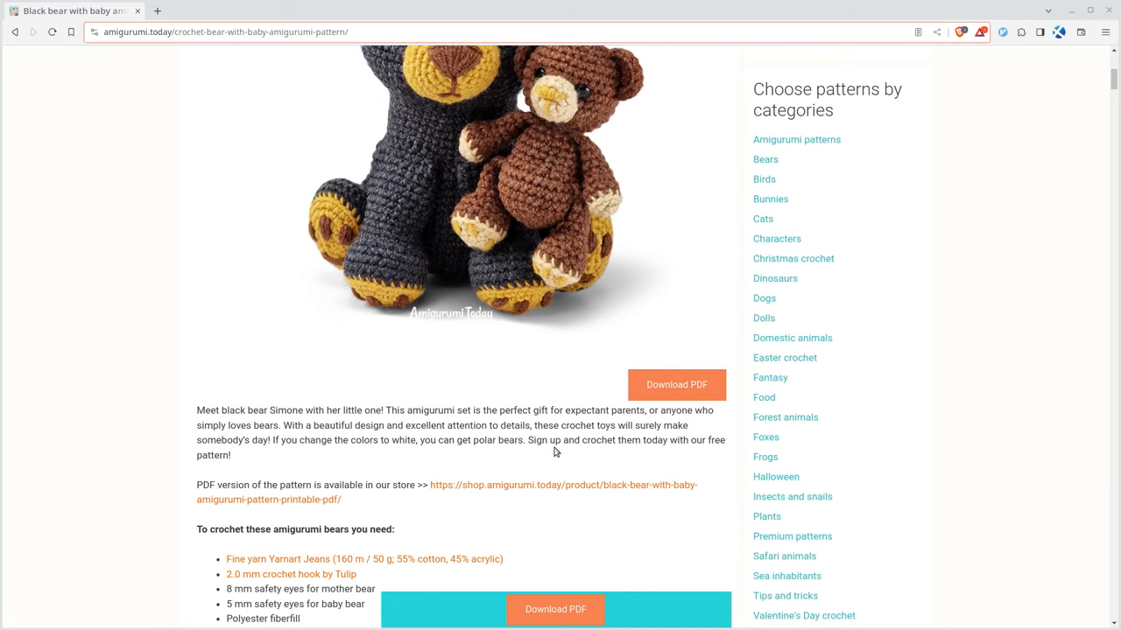
pyautogui.scroll(-3)
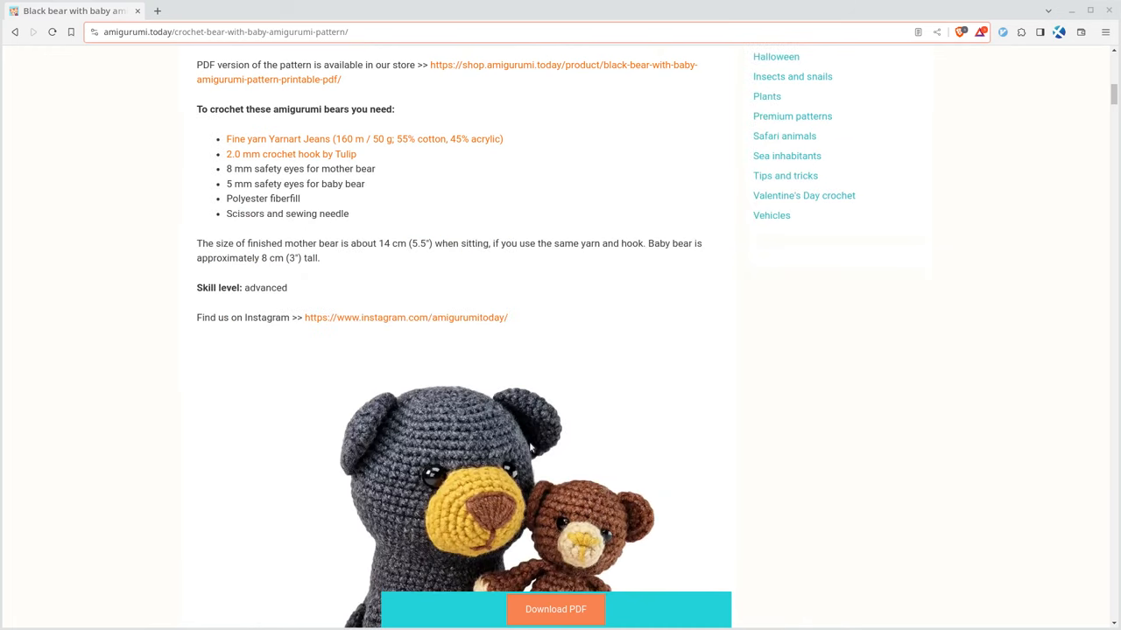
pyautogui.scroll(-3)
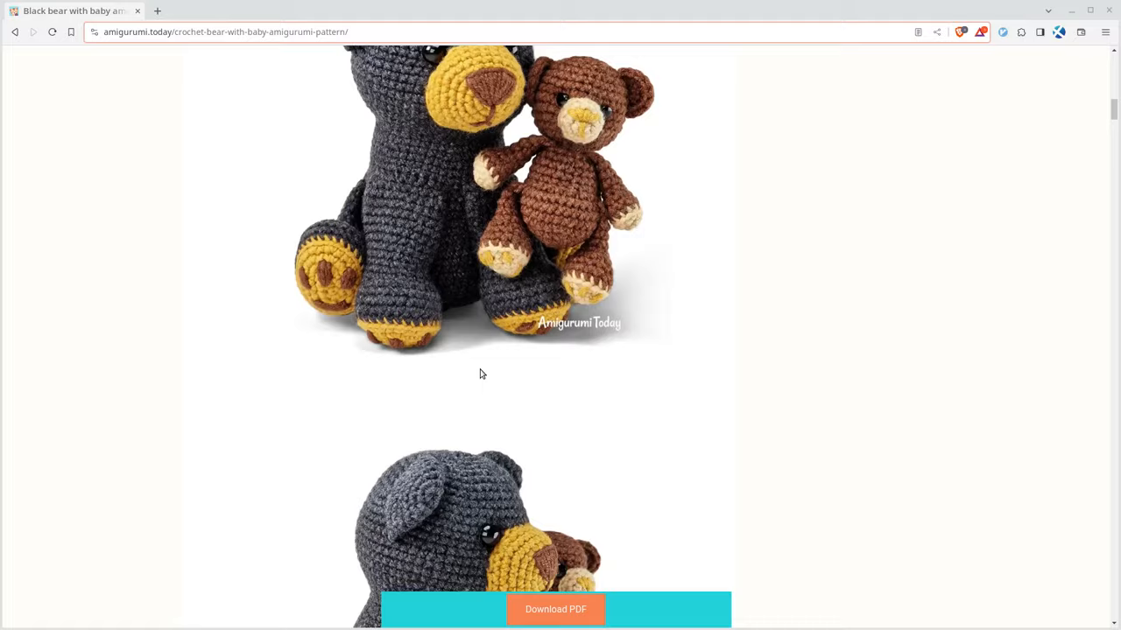
pyautogui.scroll(-3)
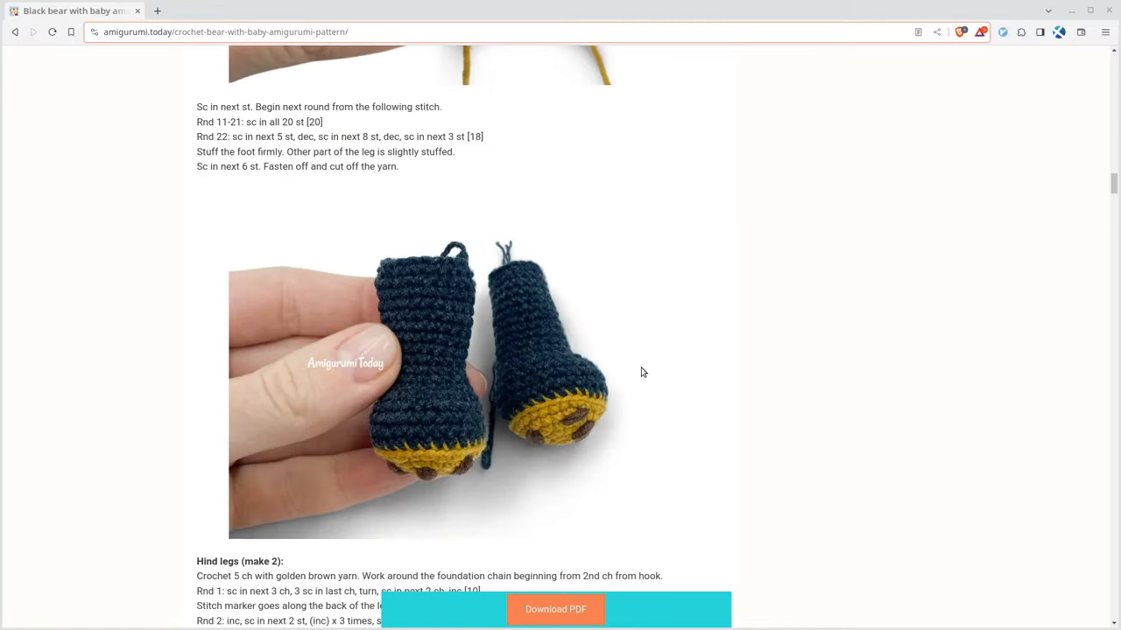
# - Check the five-page print preview, which shows only notices and comments, then close it
pyautogui.press('ctrl+p')
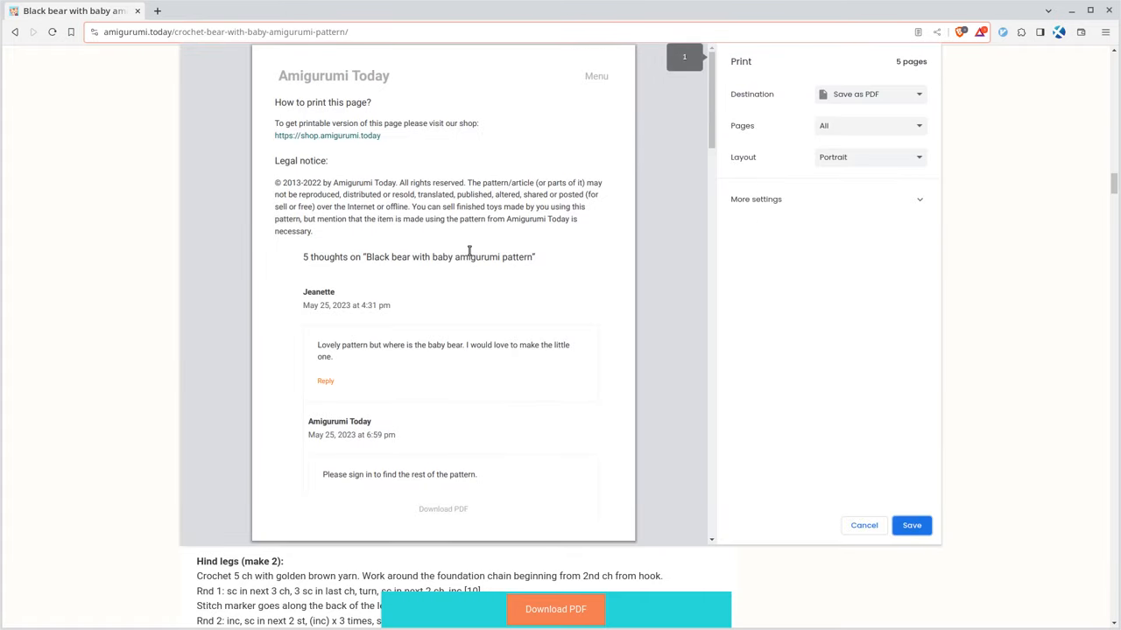
pyautogui.scroll(-3)
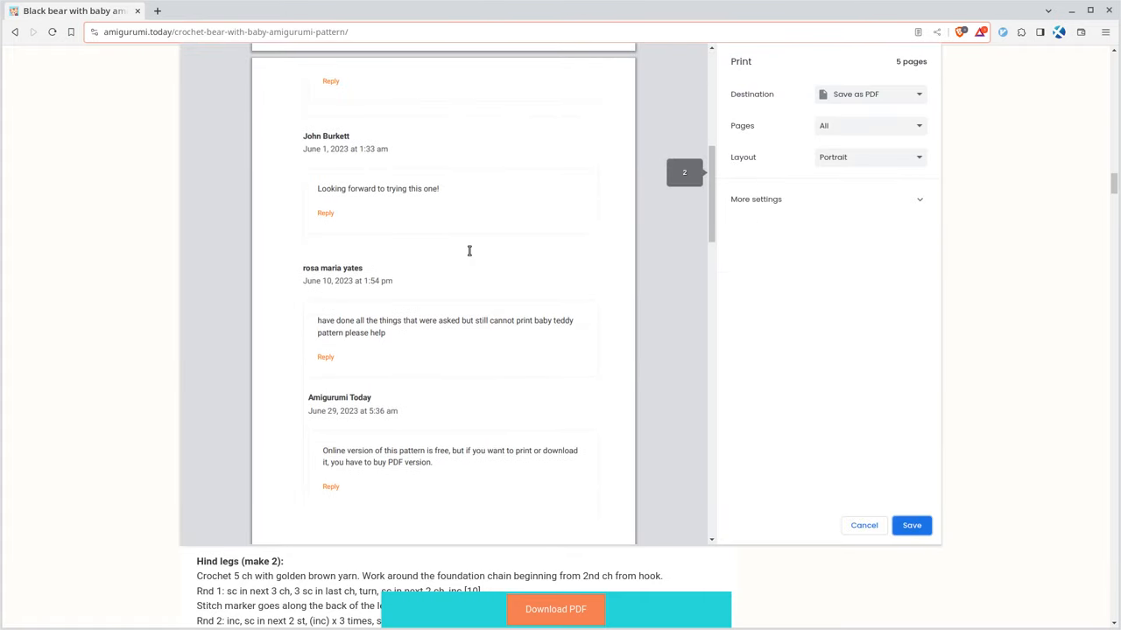
pyautogui.scroll(3)
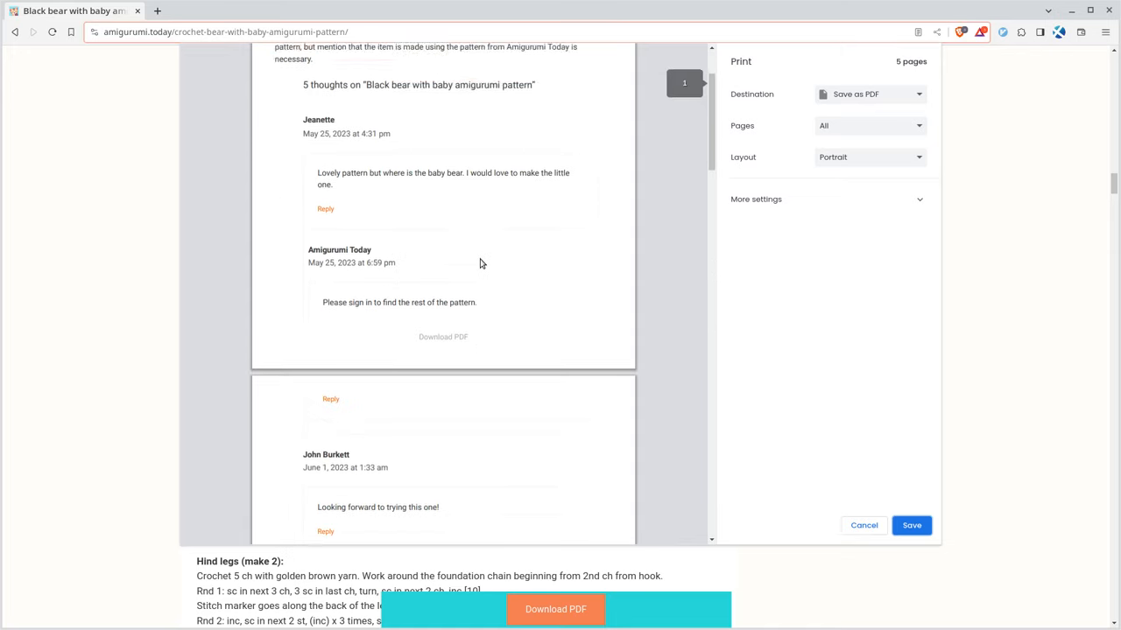
pyautogui.scroll(3)
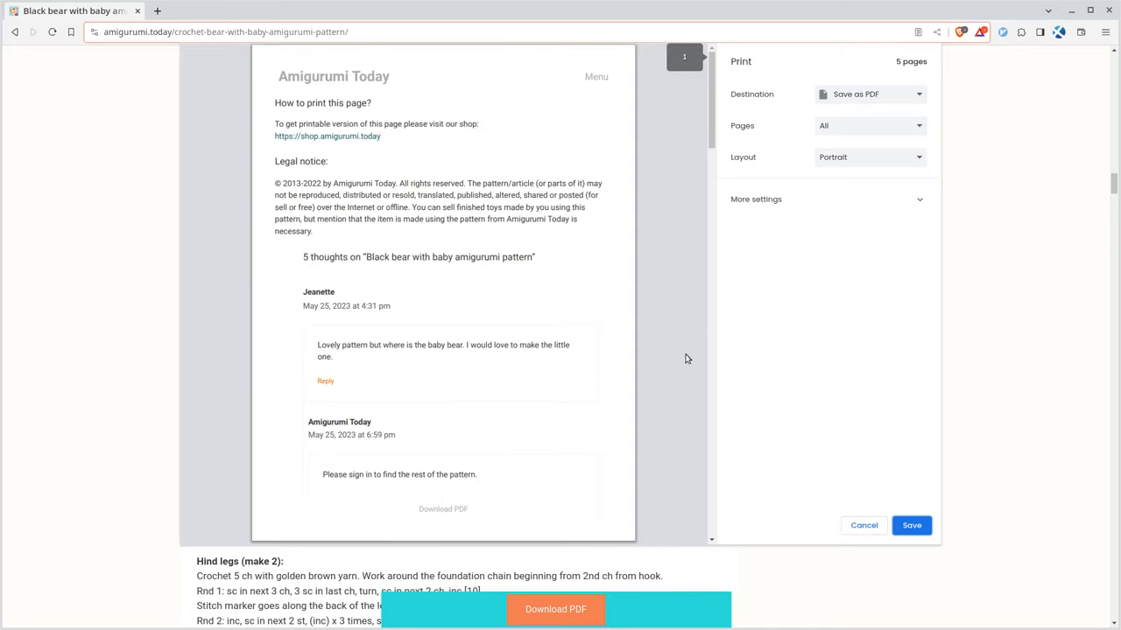
pyautogui.click(863, 525)
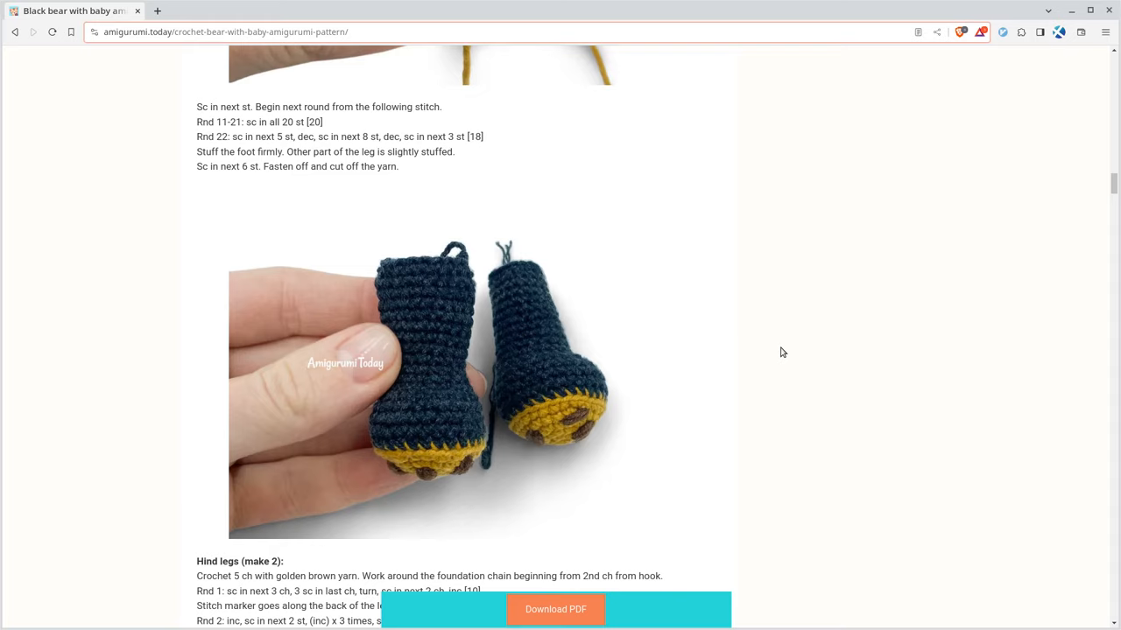
# - Bring up the developer tools (F12) for the pattern page
pyautogui.press('F12')
pyautogui.write('print')
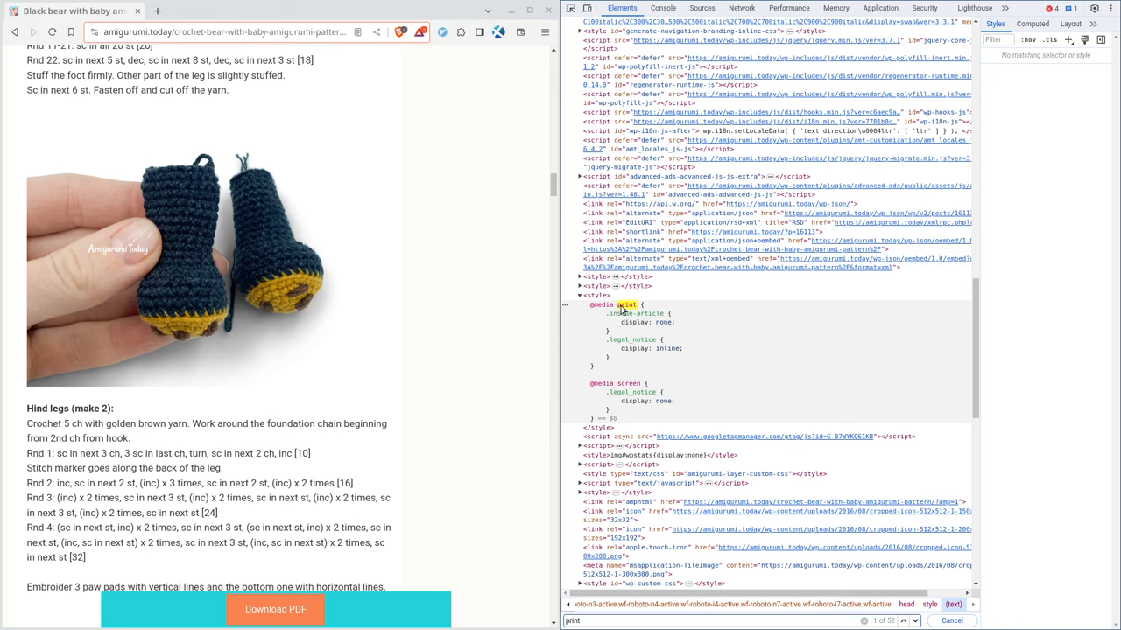
pyautogui.moveTo(610, 318)
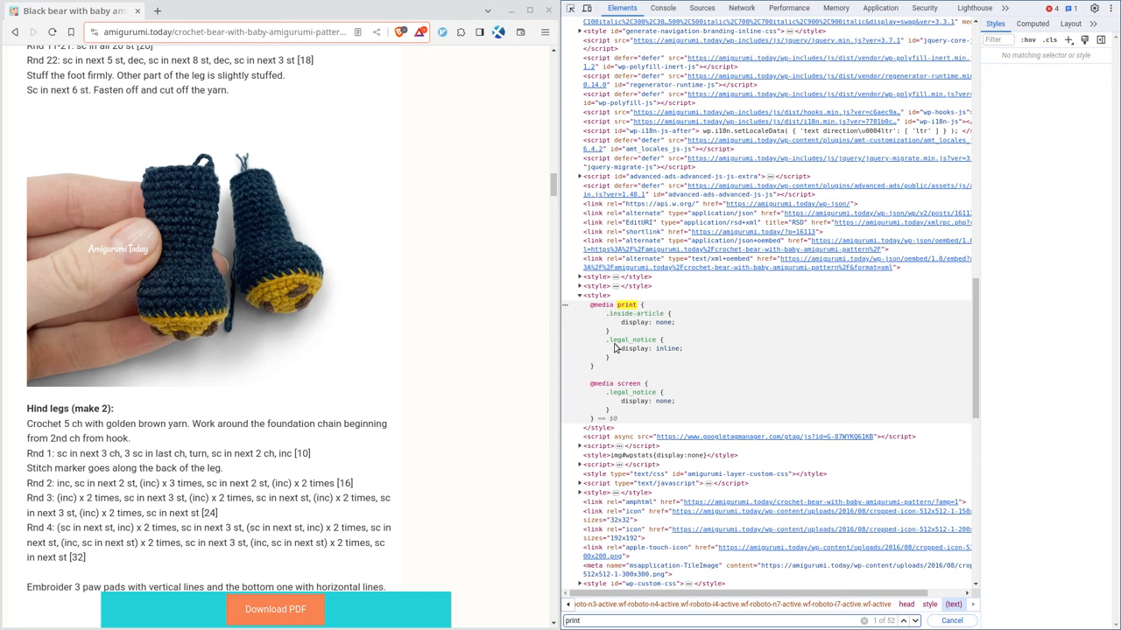
pyautogui.moveTo(639, 329)
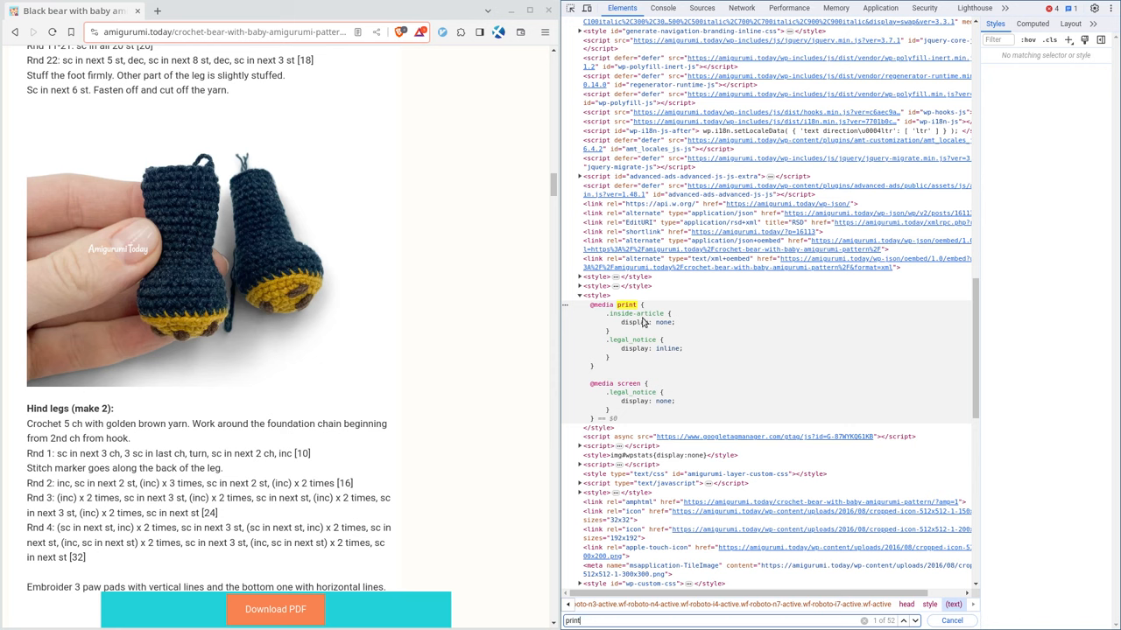
pyautogui.moveTo(619, 354)
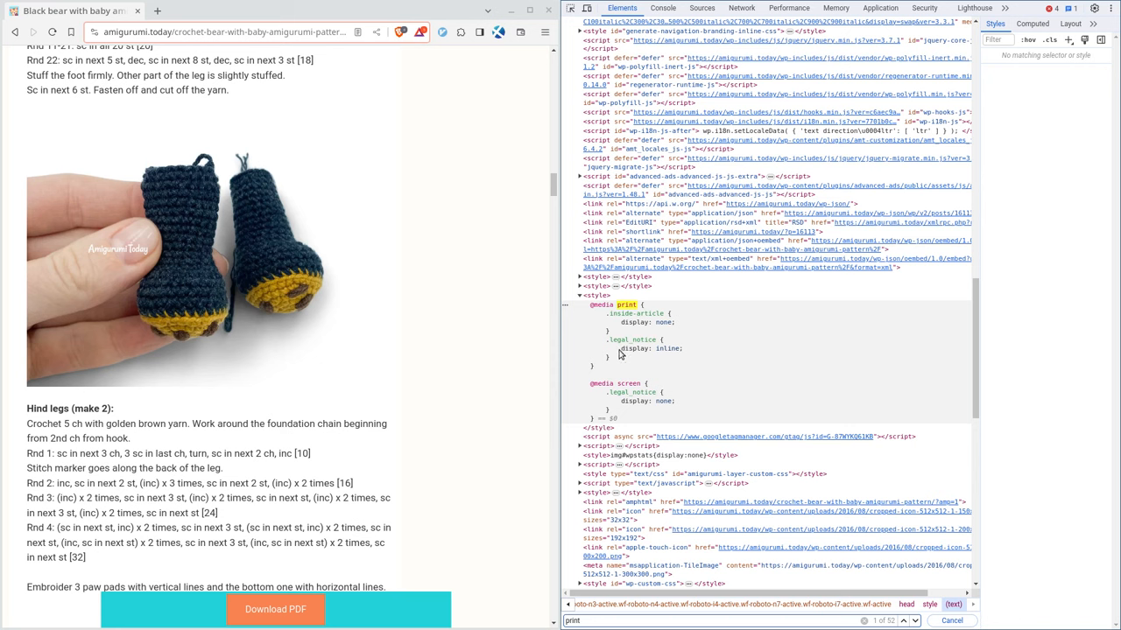
pyautogui.moveTo(655, 362)
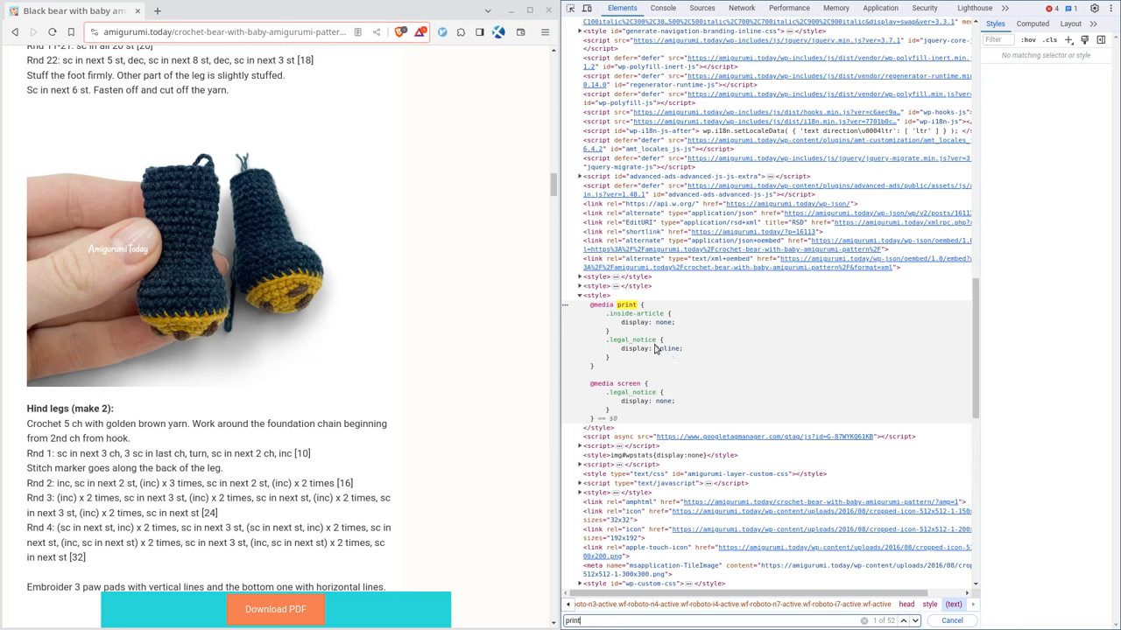
pyautogui.moveTo(664, 325)
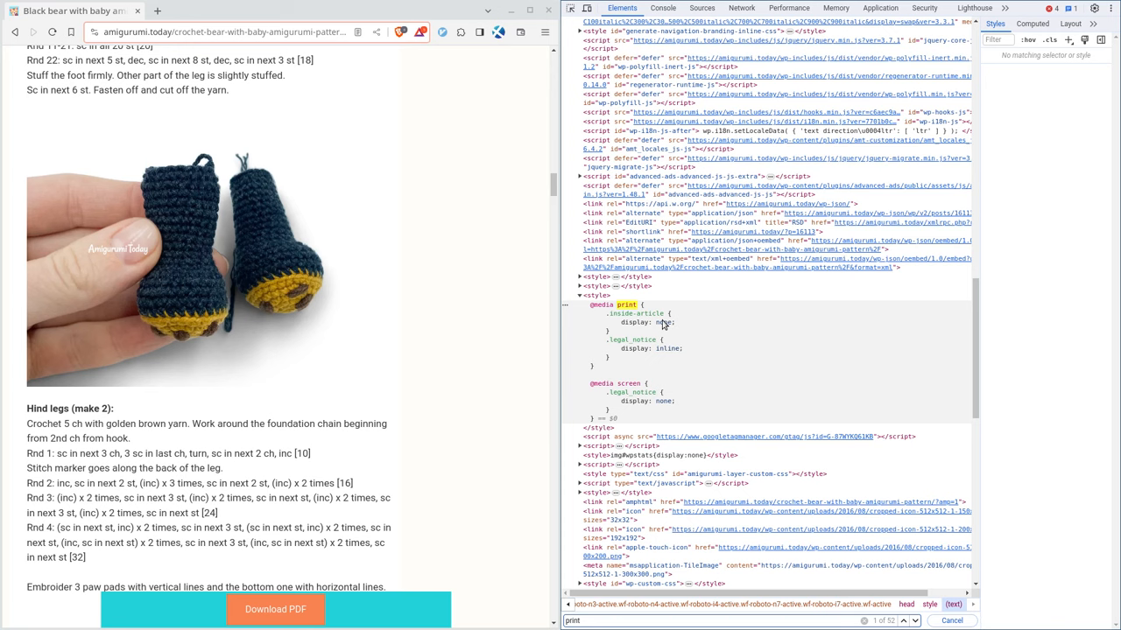
pyautogui.moveTo(655, 333)
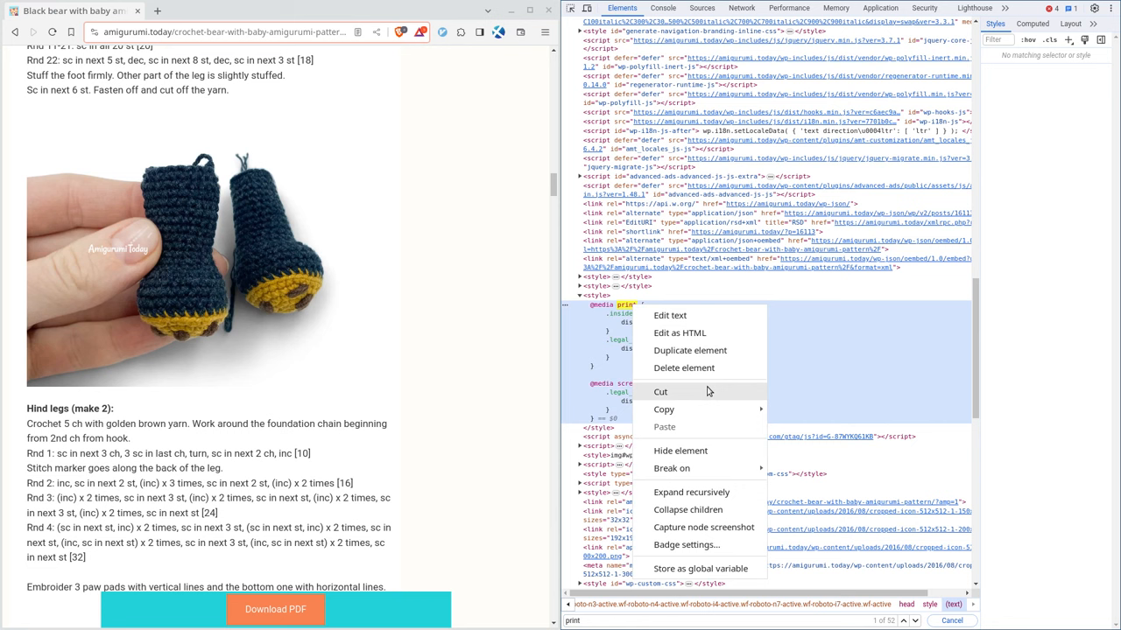
pyautogui.moveTo(683, 367)
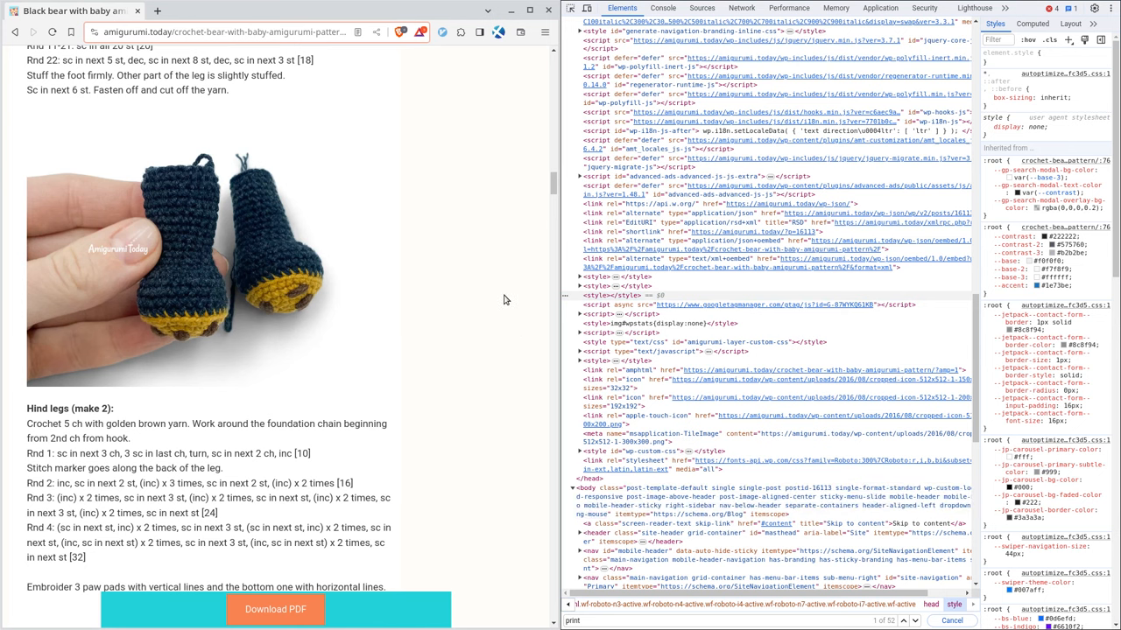
# - Review the 33-page print preview now showing the full pattern, photos and assembly steps
pyautogui.press('ctrl+p')
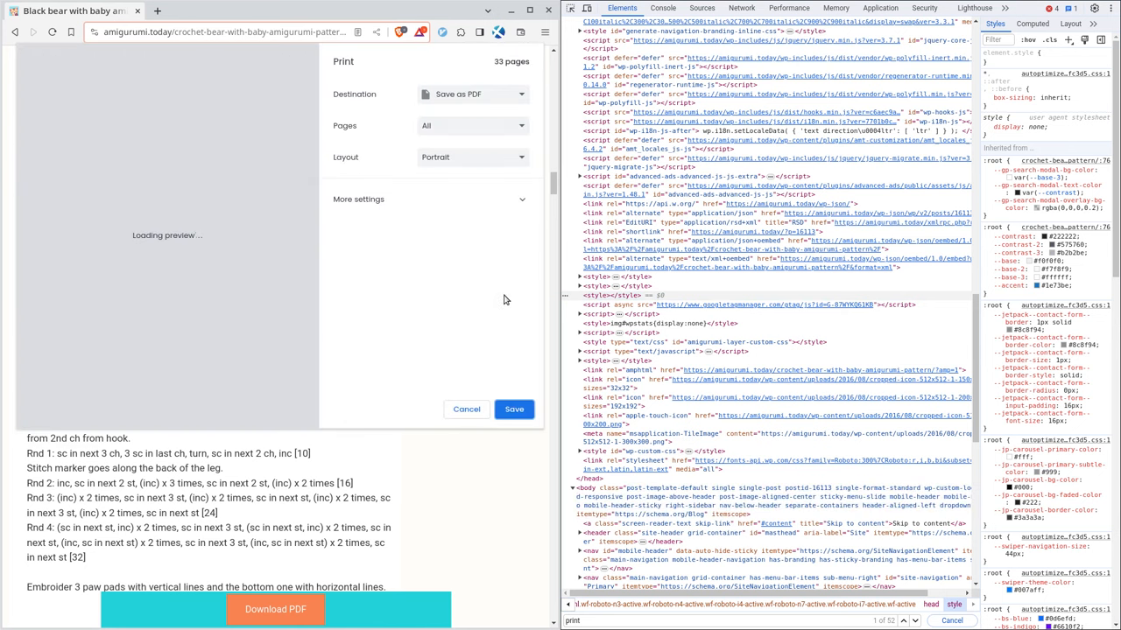
pyautogui.moveTo(491, 297)
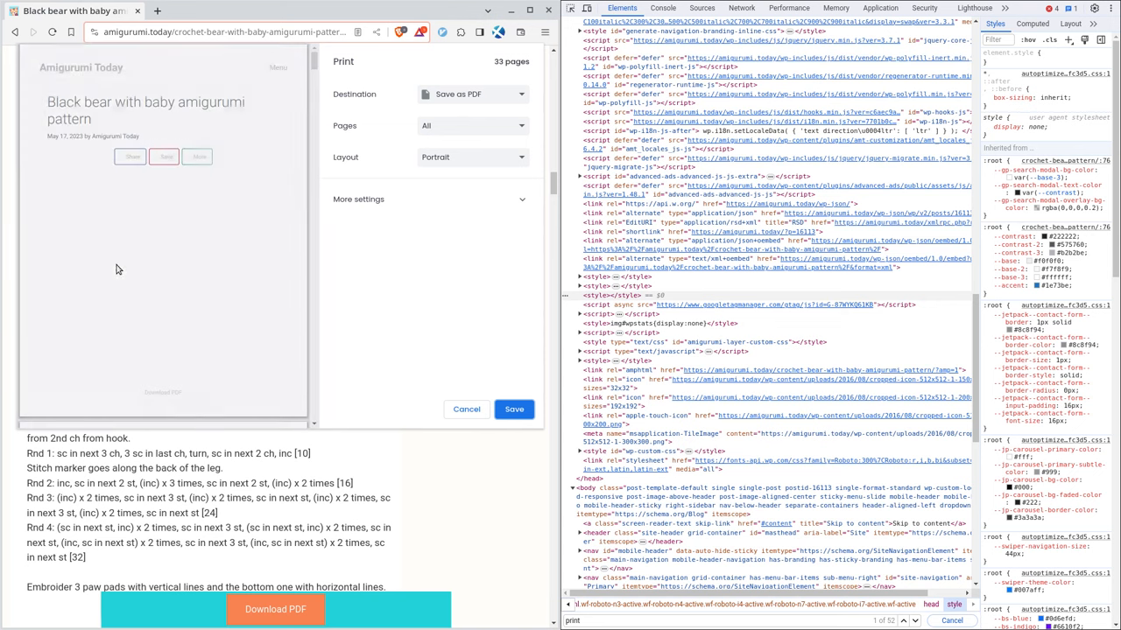
pyautogui.scroll(-3)
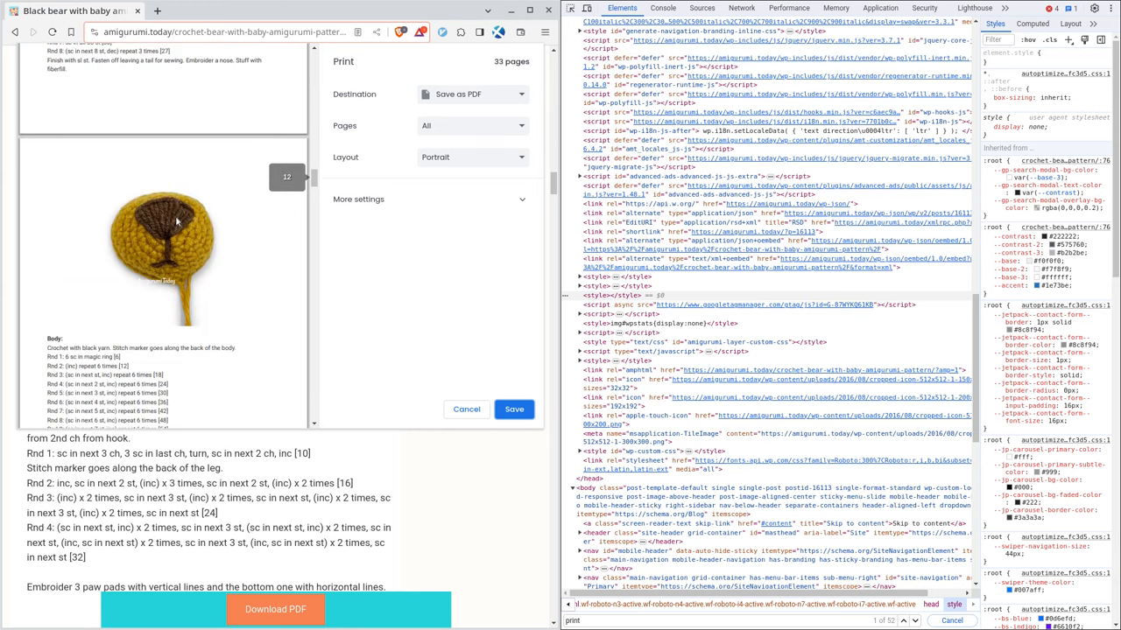
pyautogui.scroll(-3)
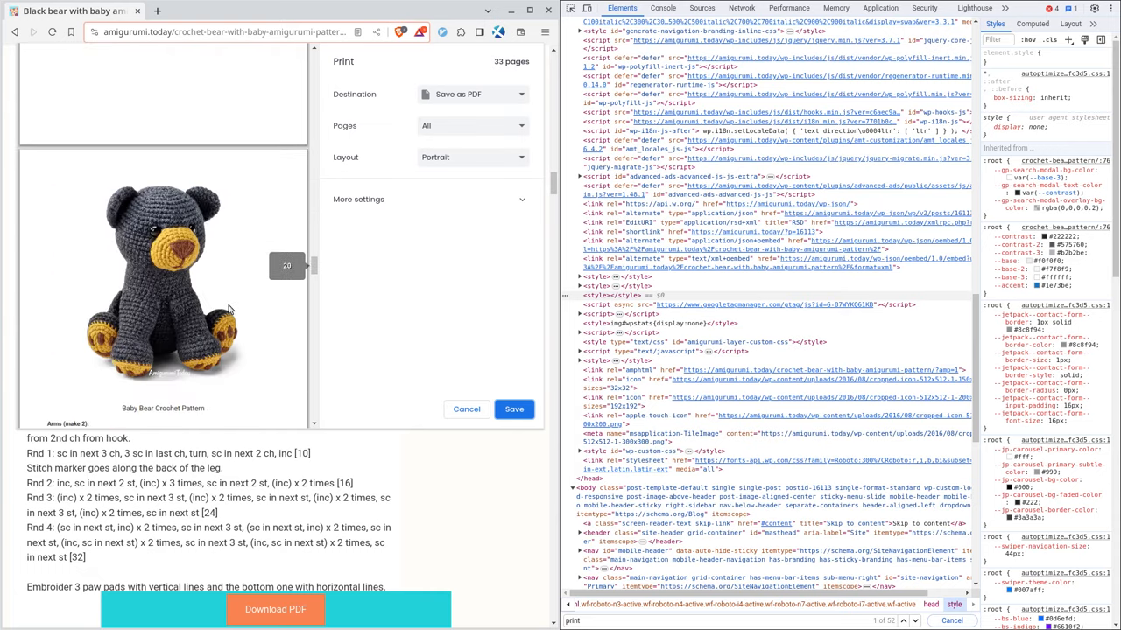
pyautogui.scroll(-3)
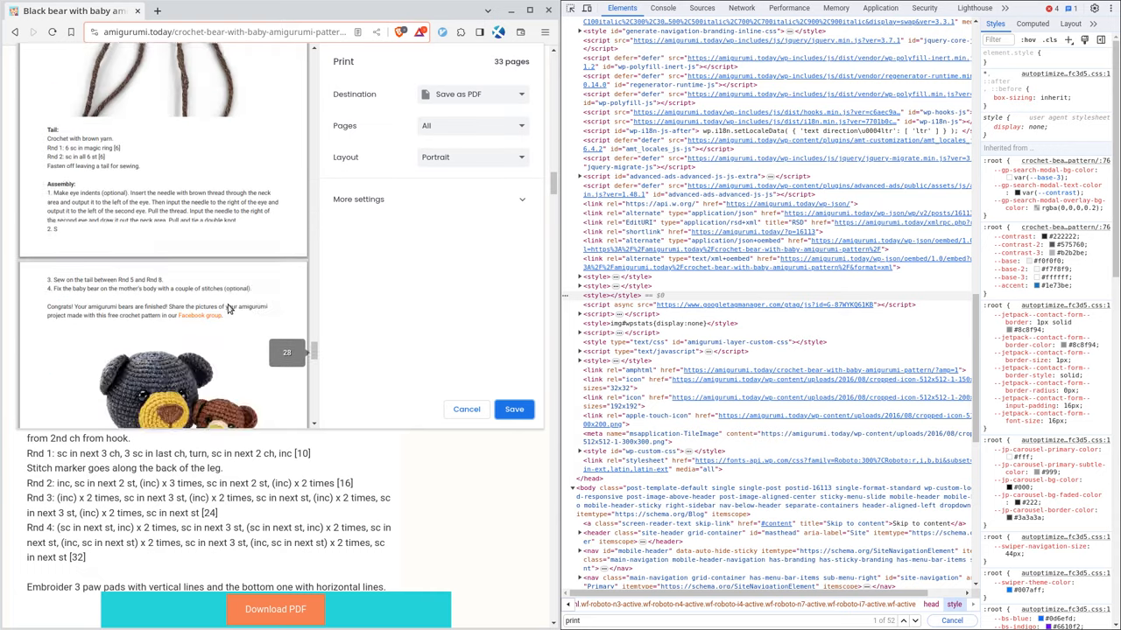
pyautogui.scroll(3)
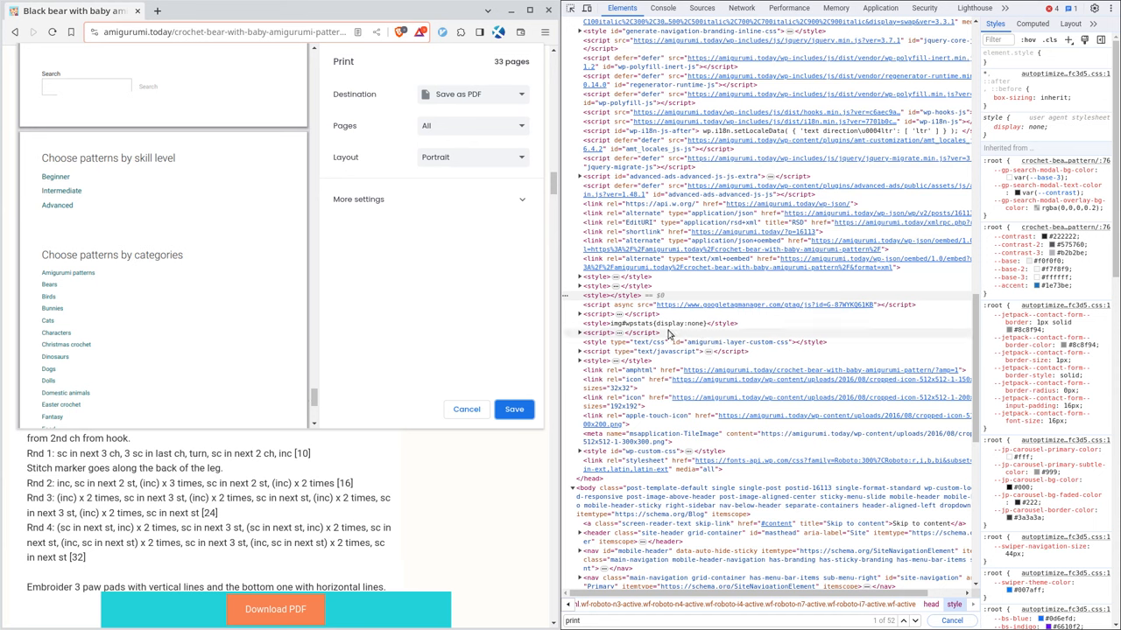
pyautogui.moveTo(371, 314)
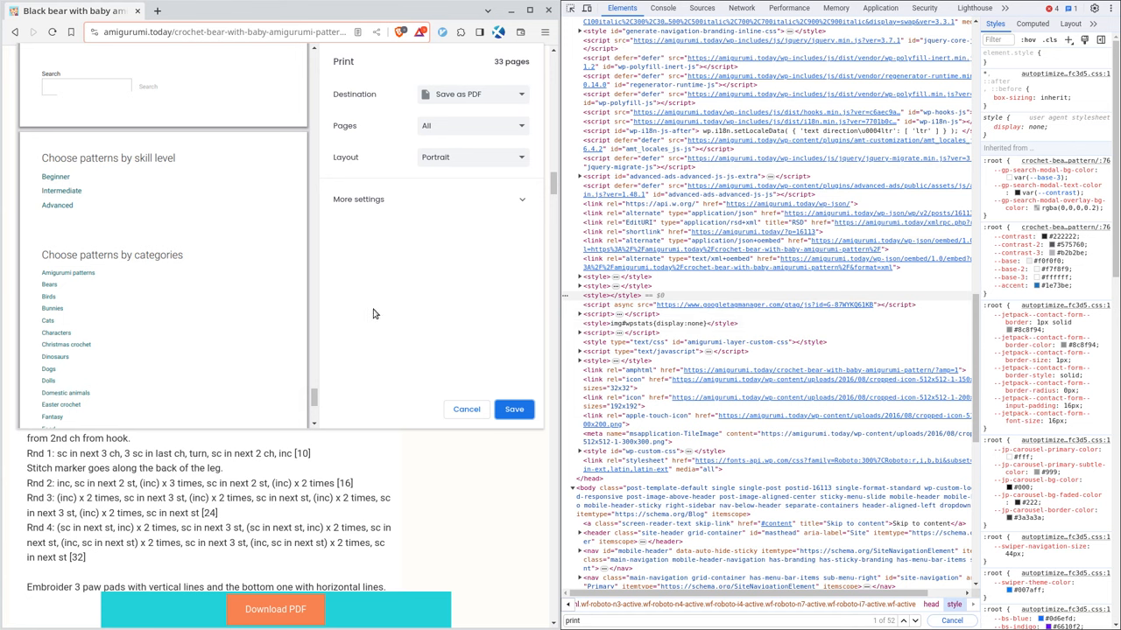